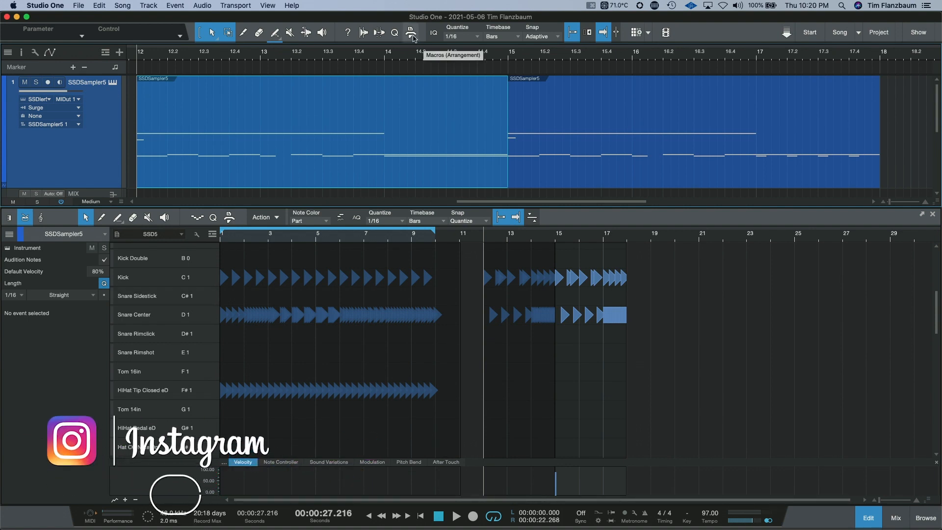
Show the Macros toolbar and open Cut To Cursor in the Macro Organizer for editing
click(412, 32)
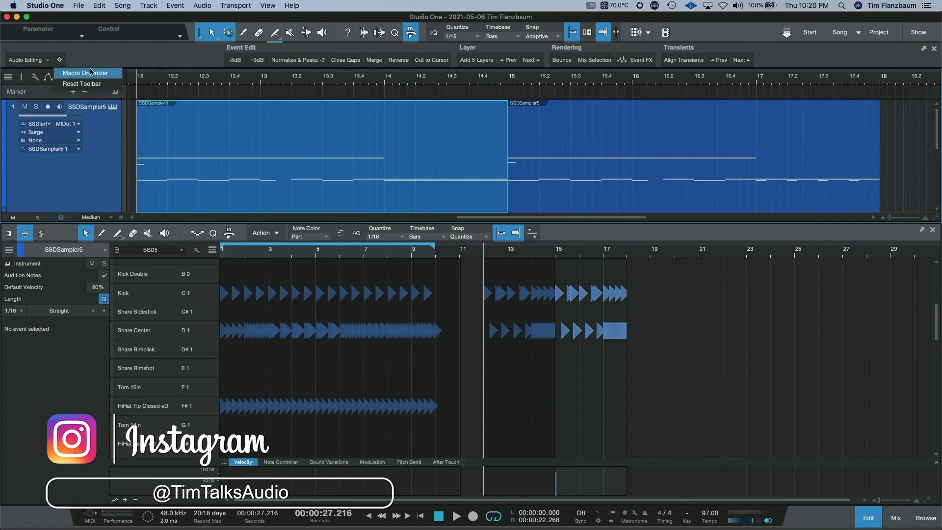
click(86, 72)
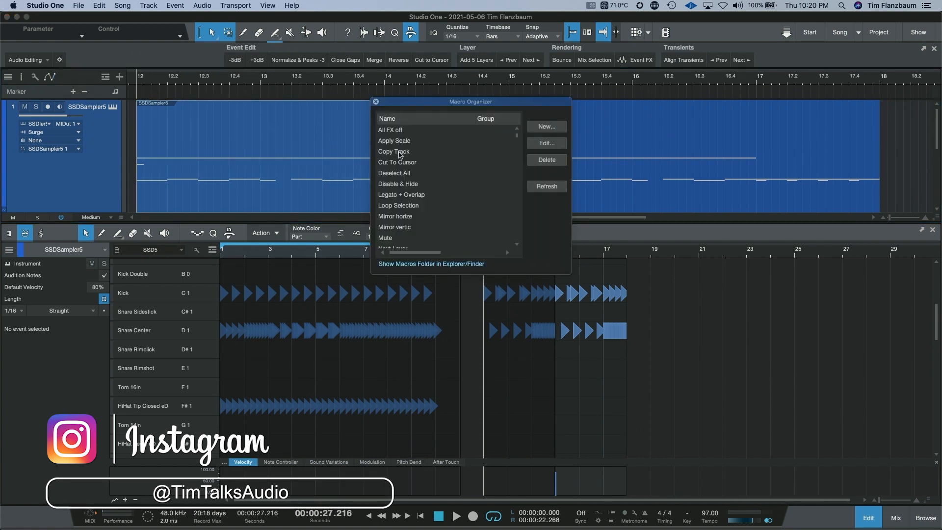
click(397, 162)
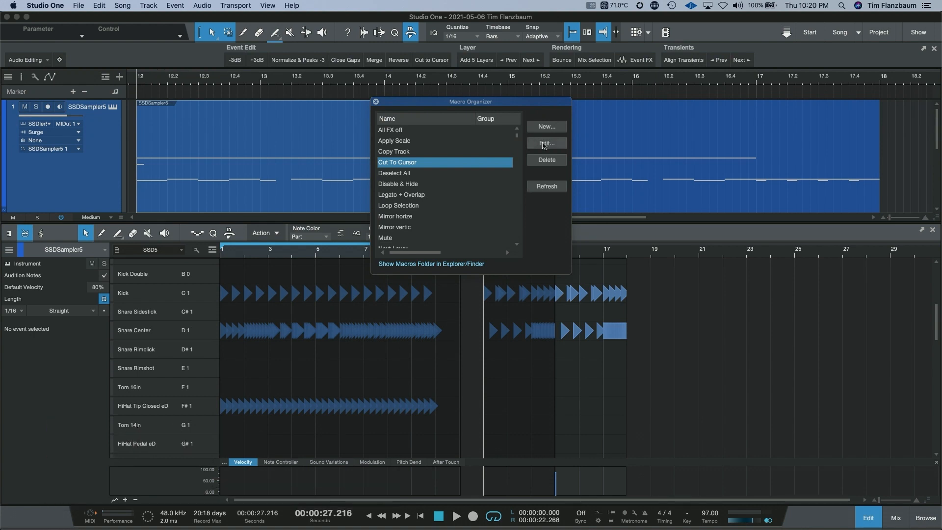
click(545, 142)
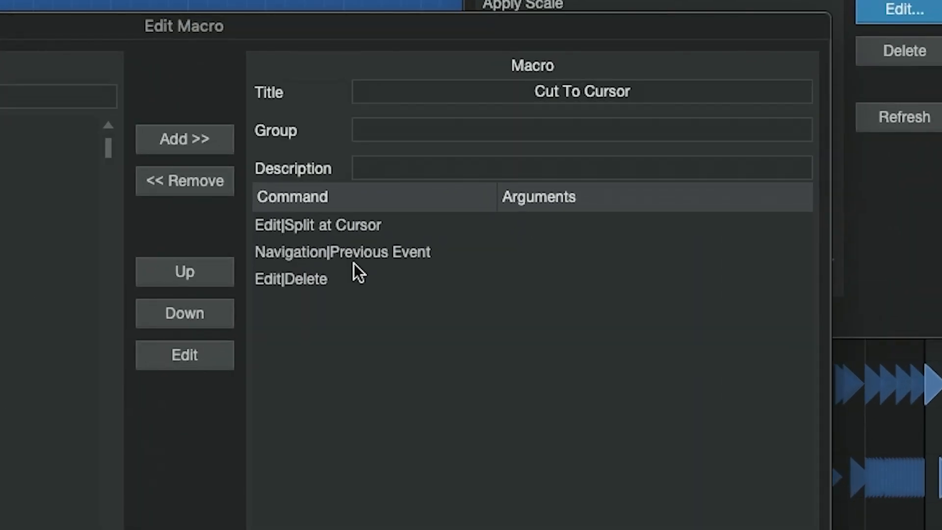
mouse_move(411, 272)
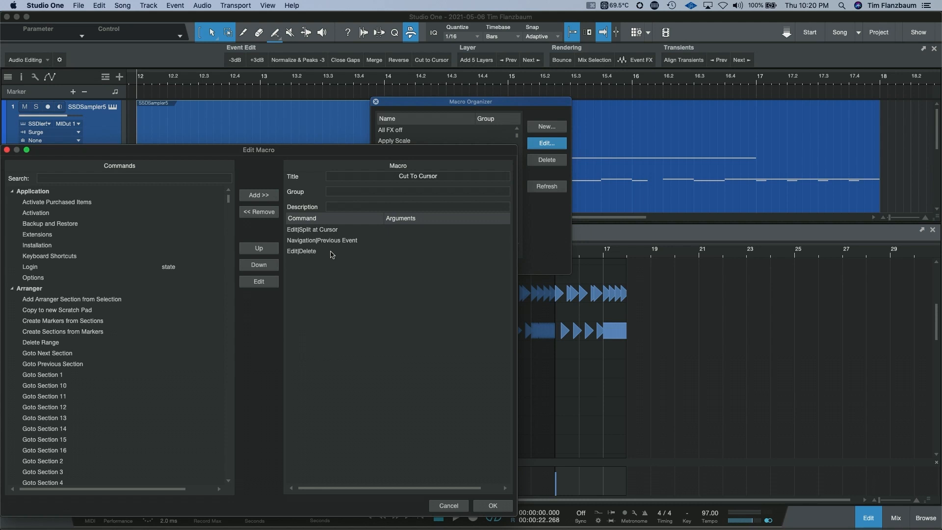
mouse_move(467, 469)
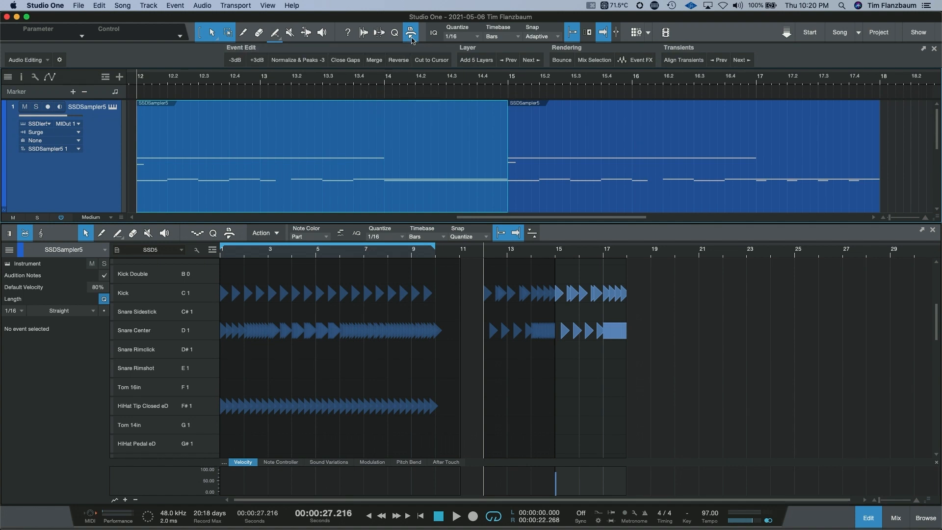
mouse_move(401, 40)
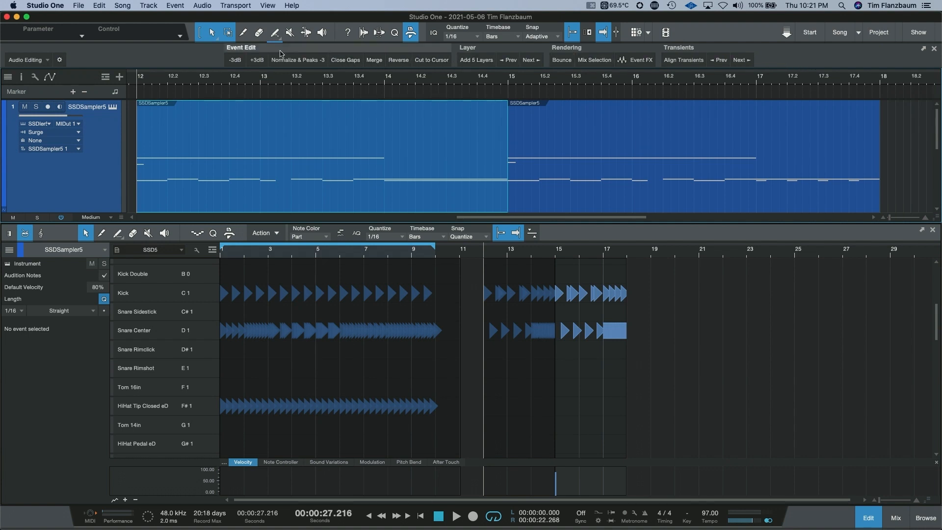
mouse_move(235, 59)
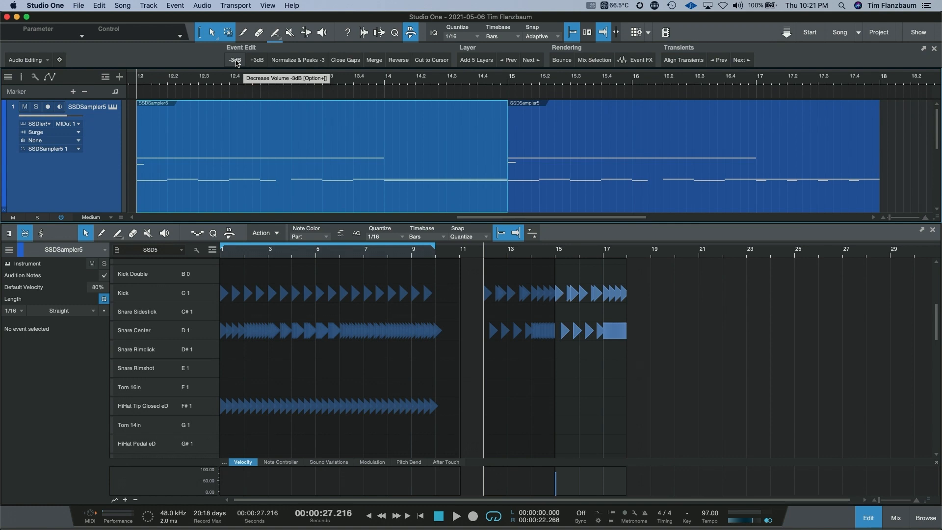
mouse_move(236, 63)
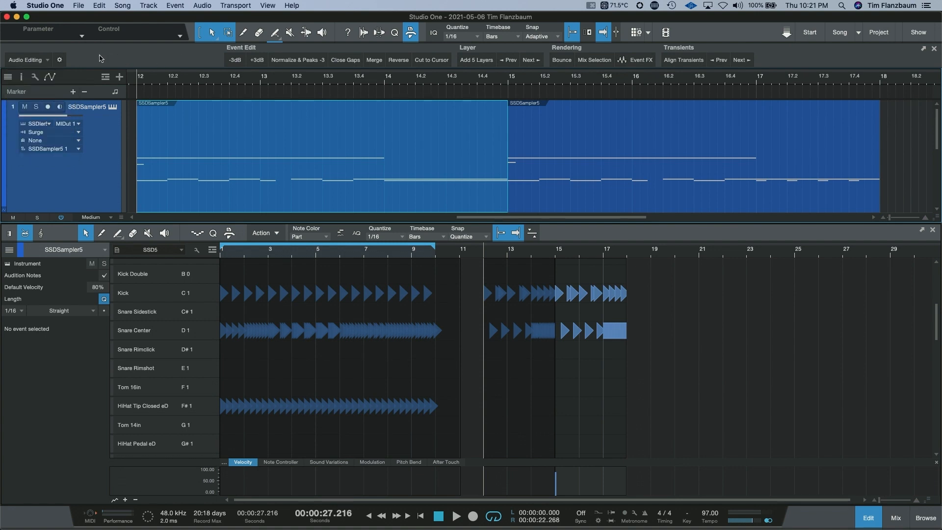
Switch the macro toolbar to the Global page
click(27, 59)
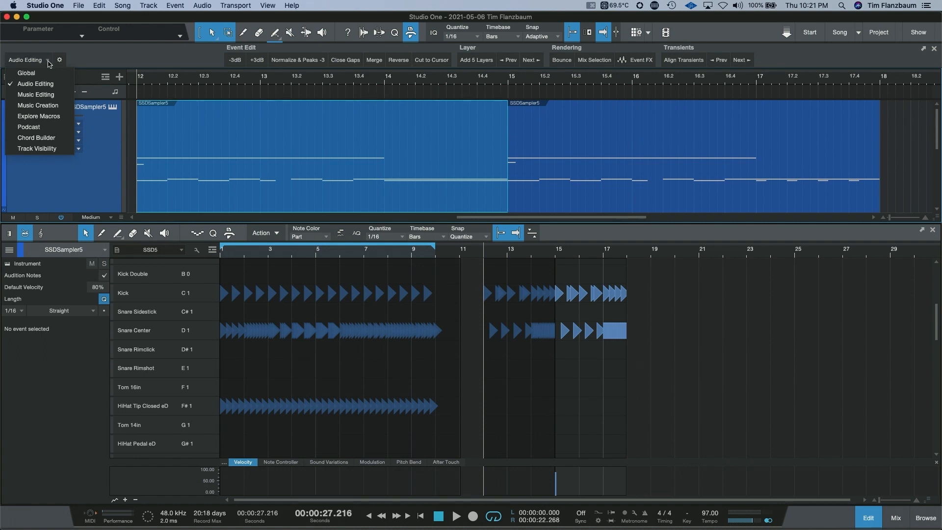
mouse_move(26, 72)
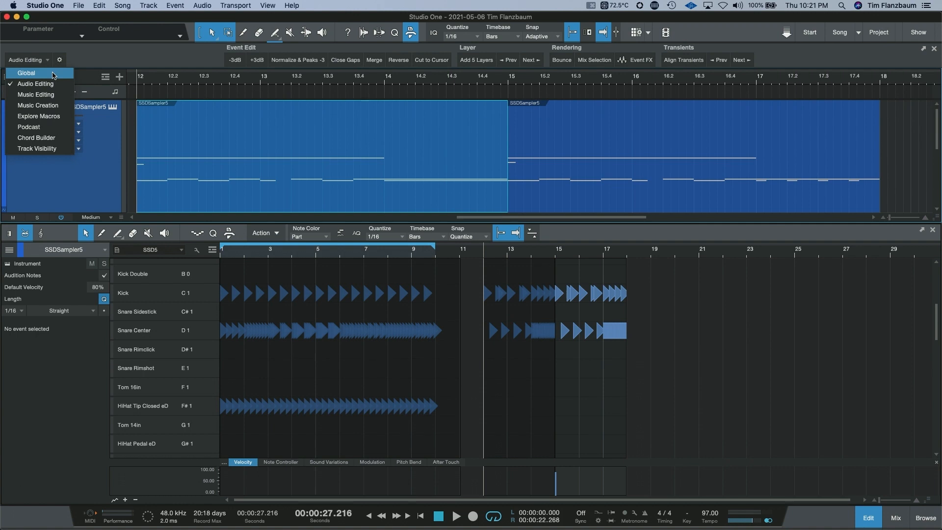
click(26, 72)
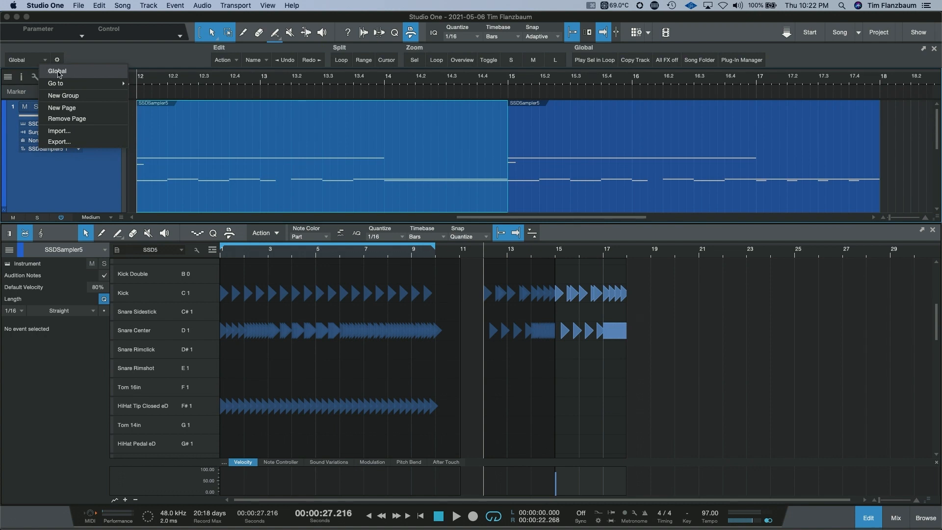
mouse_move(57, 82)
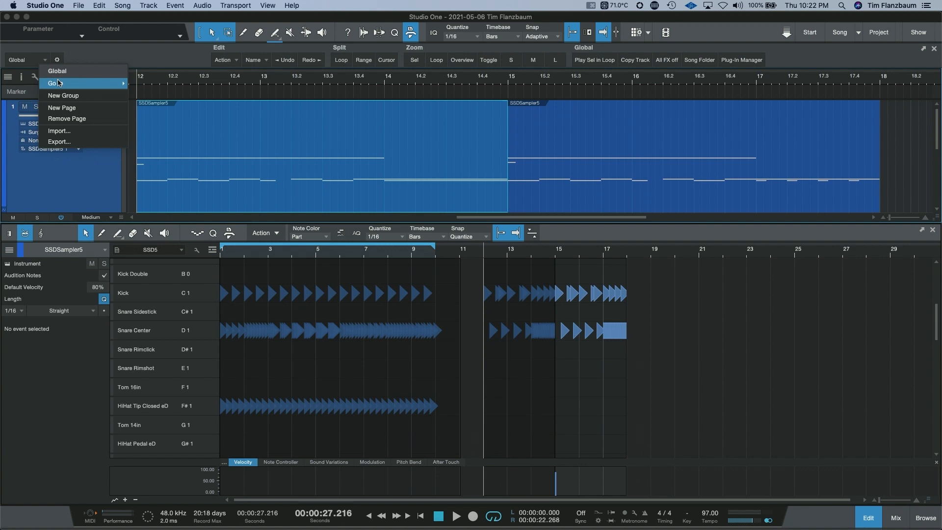
mouse_move(61, 107)
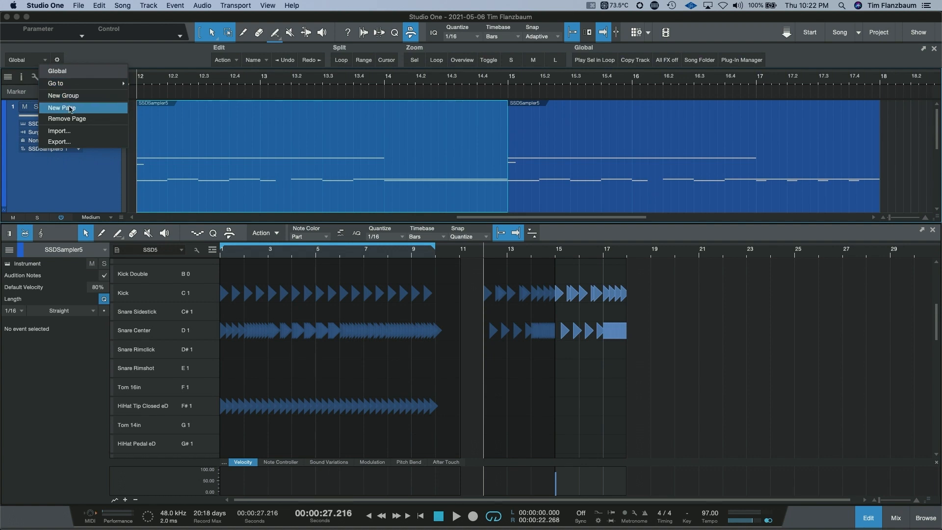
Create a new macro page and rename it 'Tim's Toolbar'
click(61, 108)
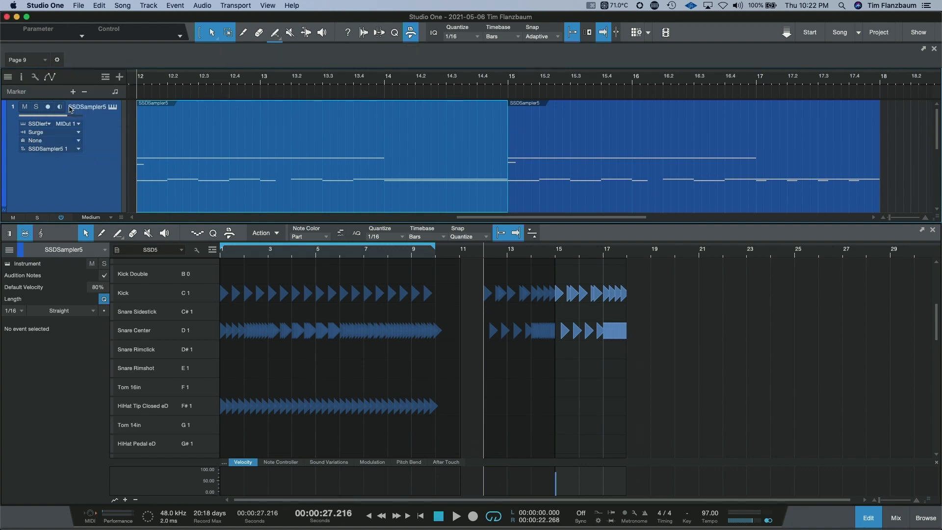
mouse_move(124, 68)
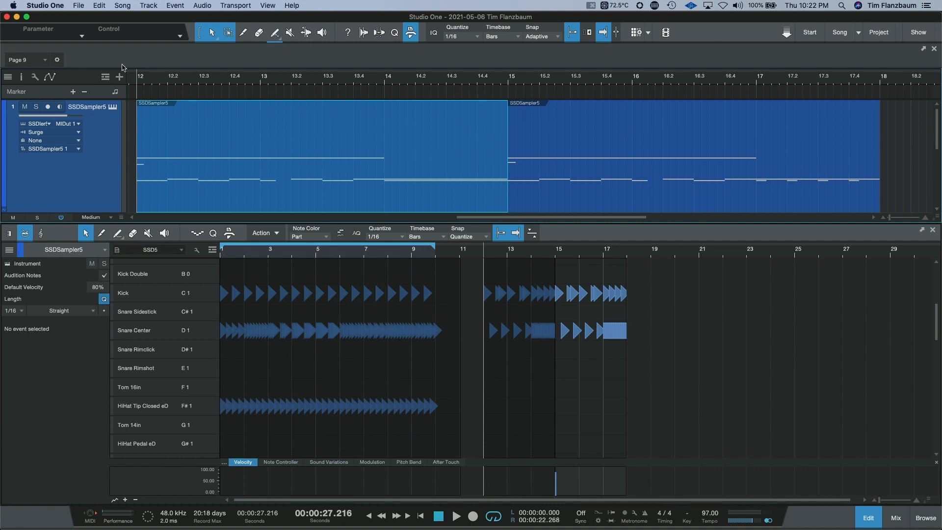
click(27, 59)
text(Tim)
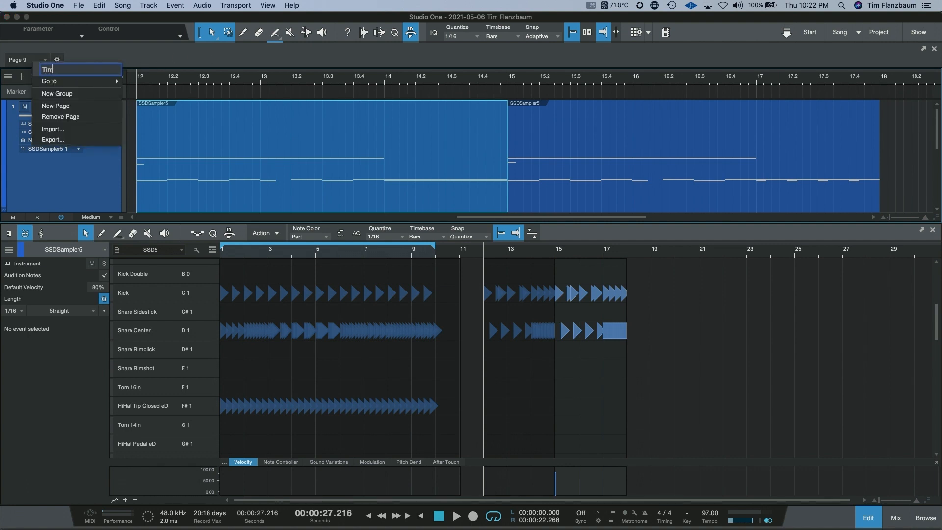
text('s Toolbar)
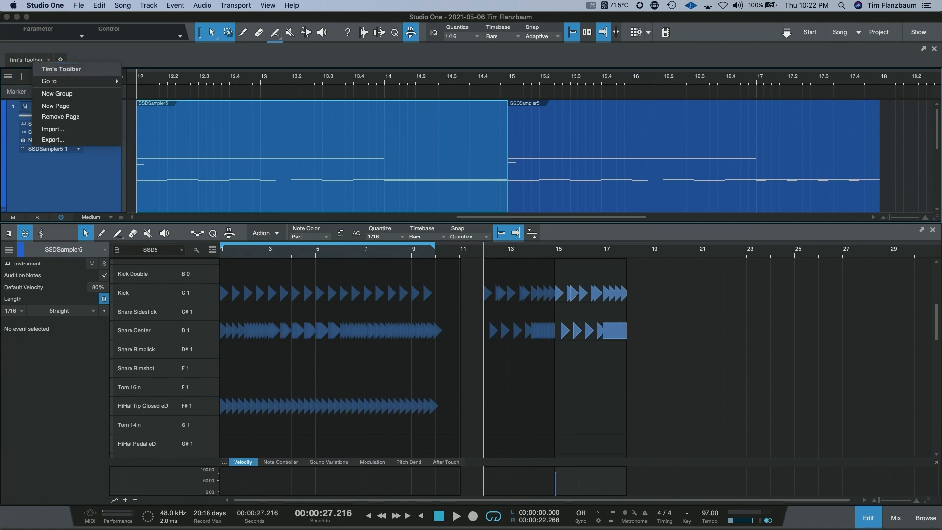
mouse_move(60, 93)
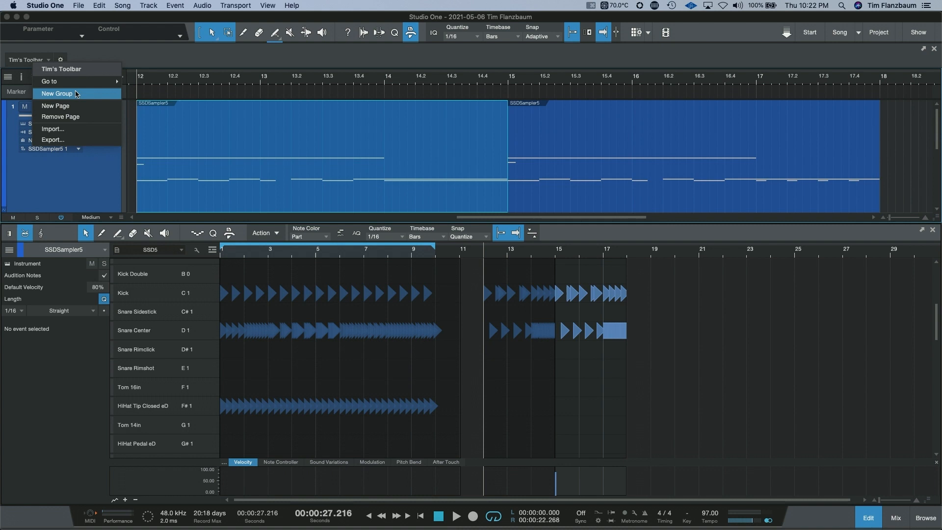
Add a new group to Tim's Toolbar and rename it 'Edits'
click(56, 93)
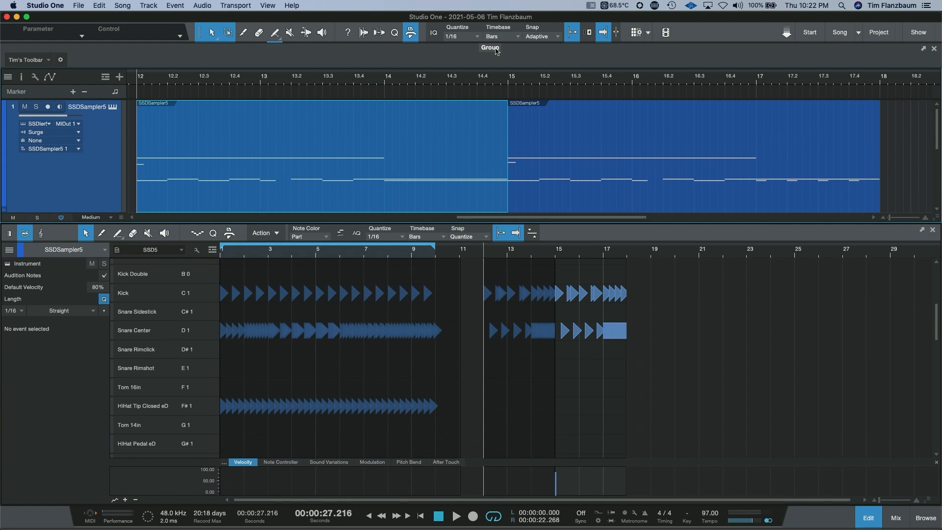
right_click(489, 48)
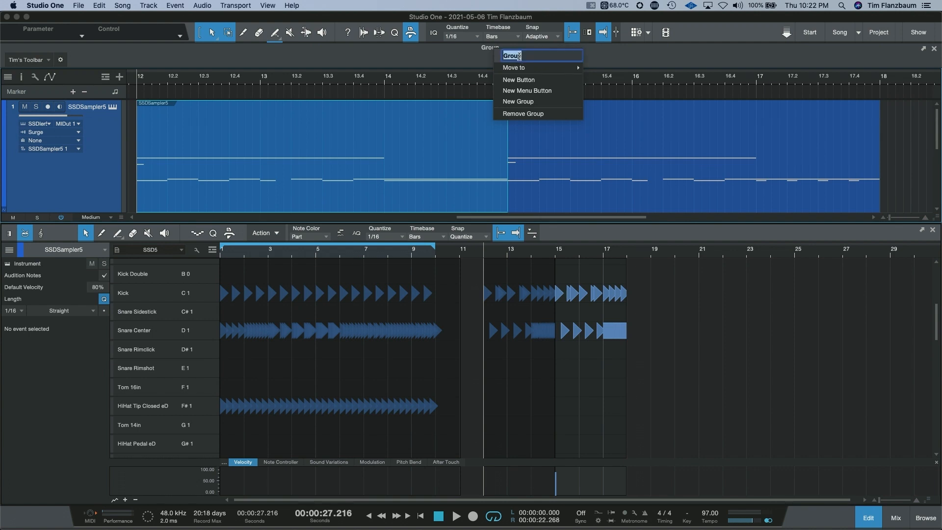
text(Edits)
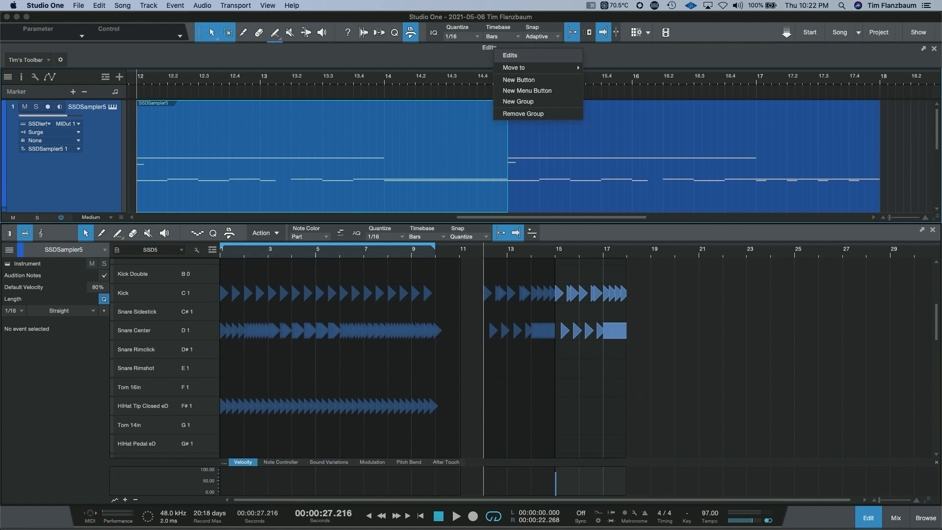
mouse_move(516, 68)
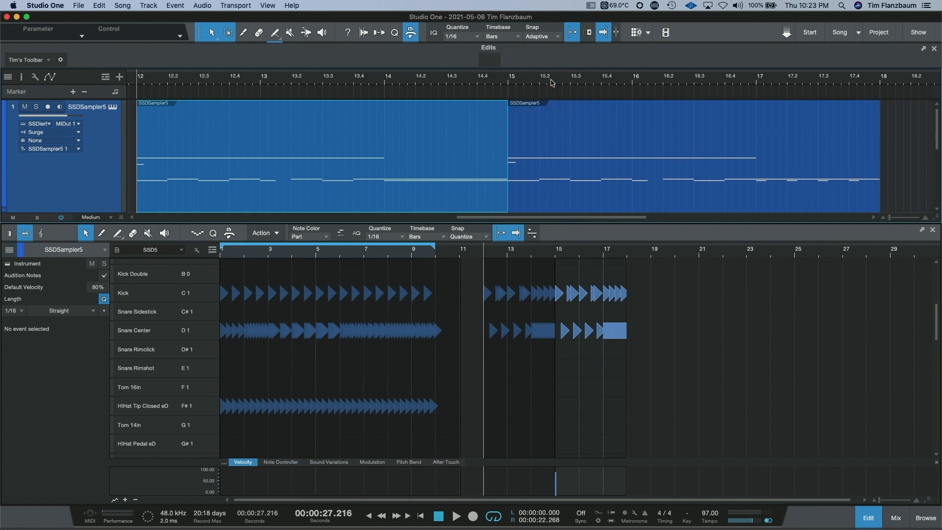
mouse_move(507, 69)
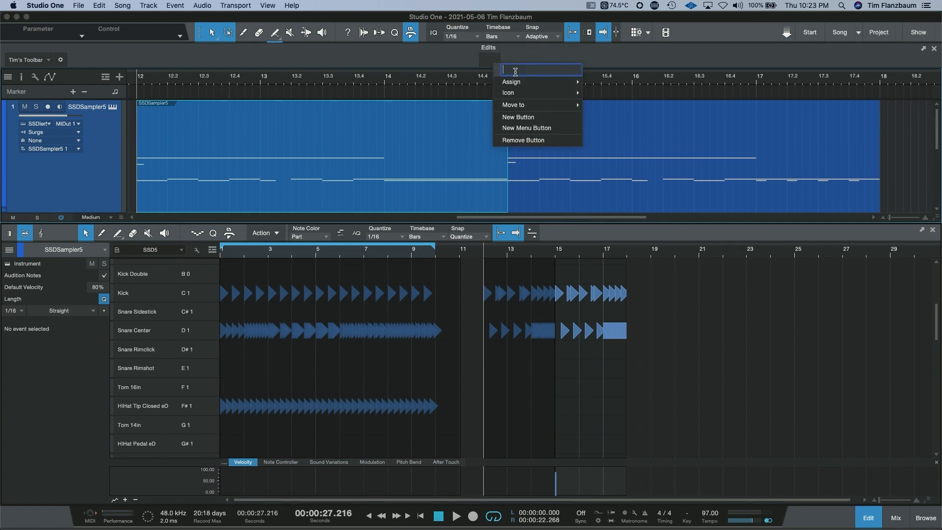
Name the new button in the Edits group 'Expand Layers'
text(Expand Layers)
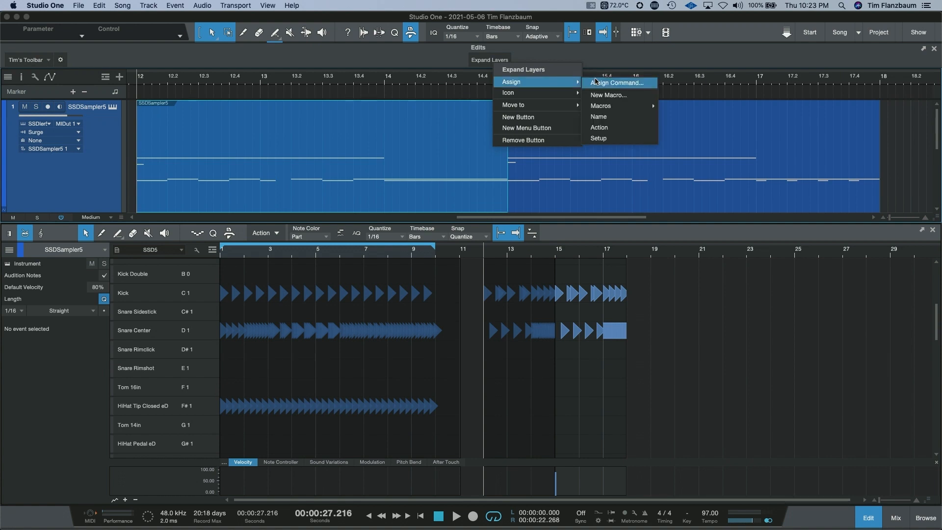
mouse_move(608, 95)
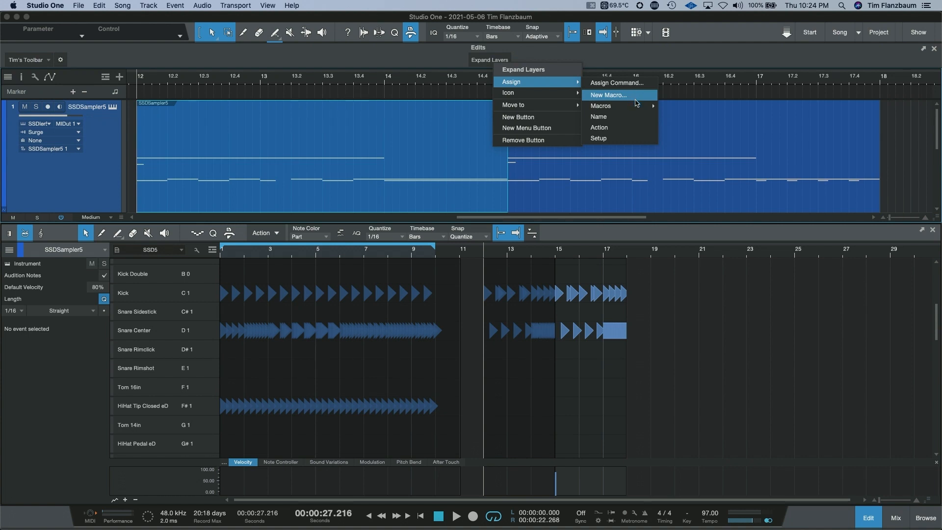
mouse_move(600, 106)
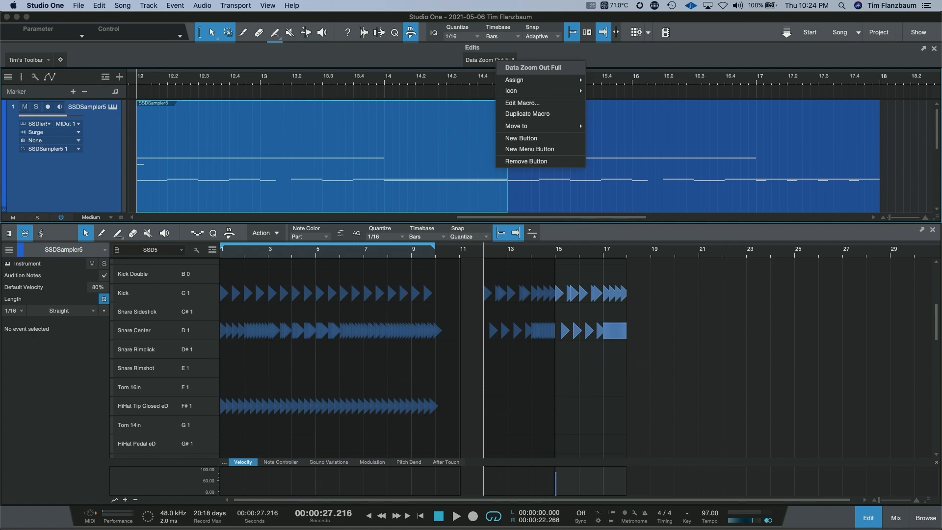
mouse_move(546, 59)
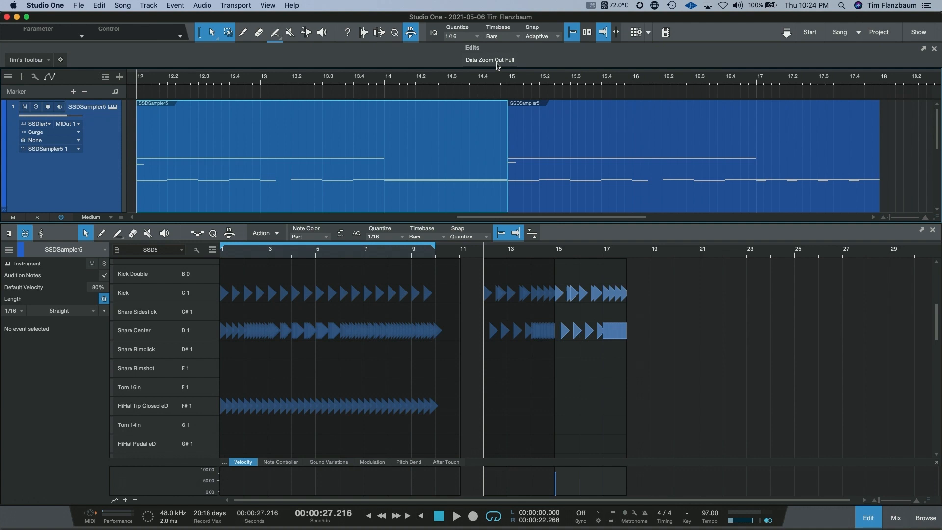
mouse_move(489, 59)
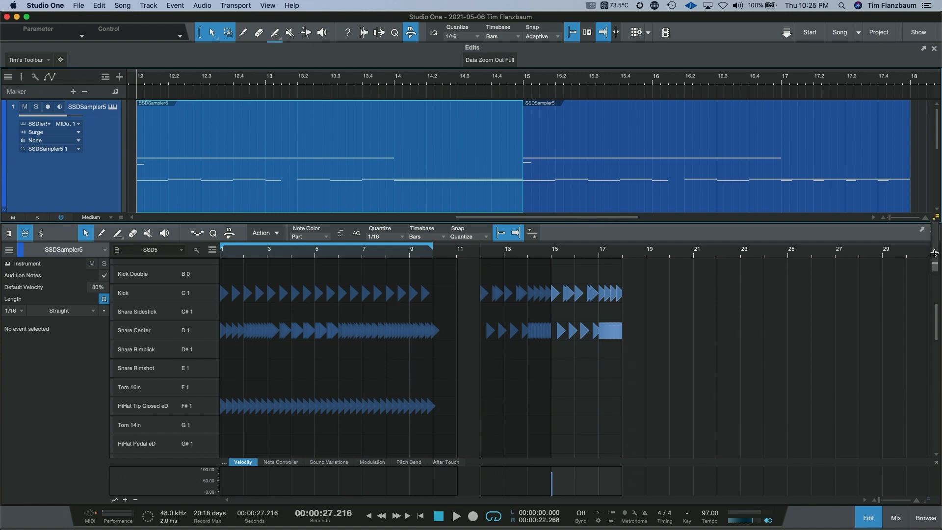
mouse_move(549, 66)
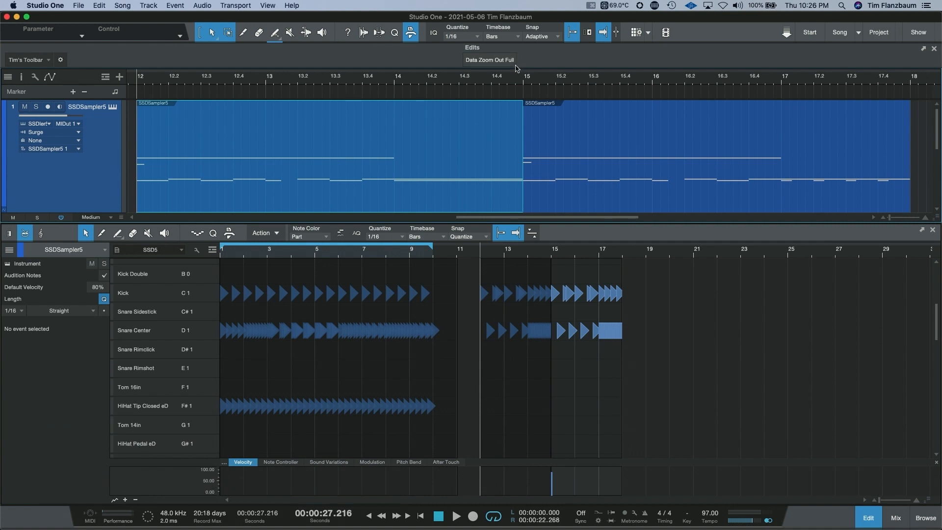
mouse_move(498, 60)
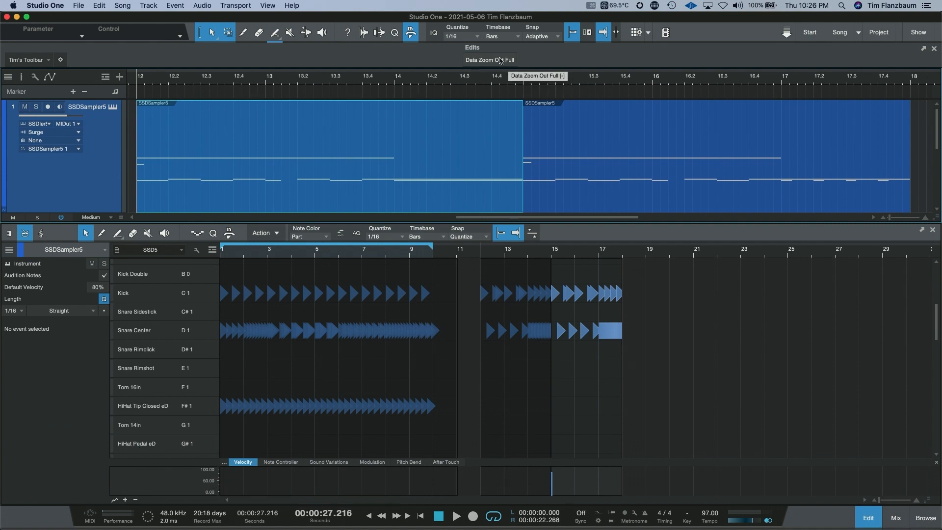
right_click(490, 59)
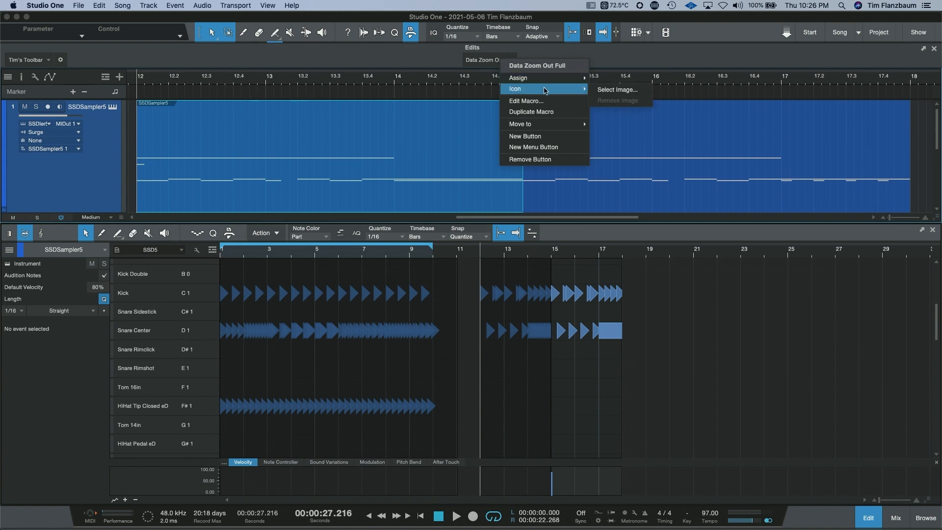
mouse_move(574, 94)
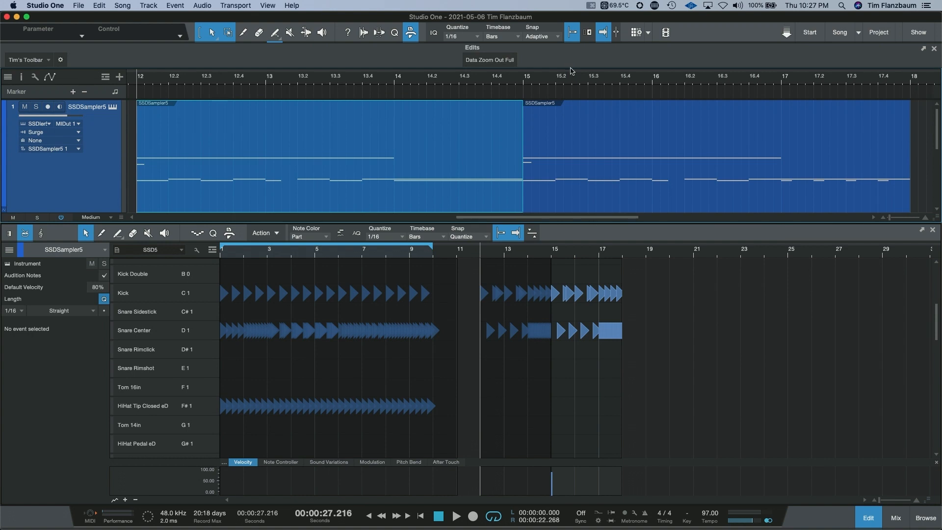
Open the browser's Cloud section and scroll through the PreSonus Exchange categories
click(925, 517)
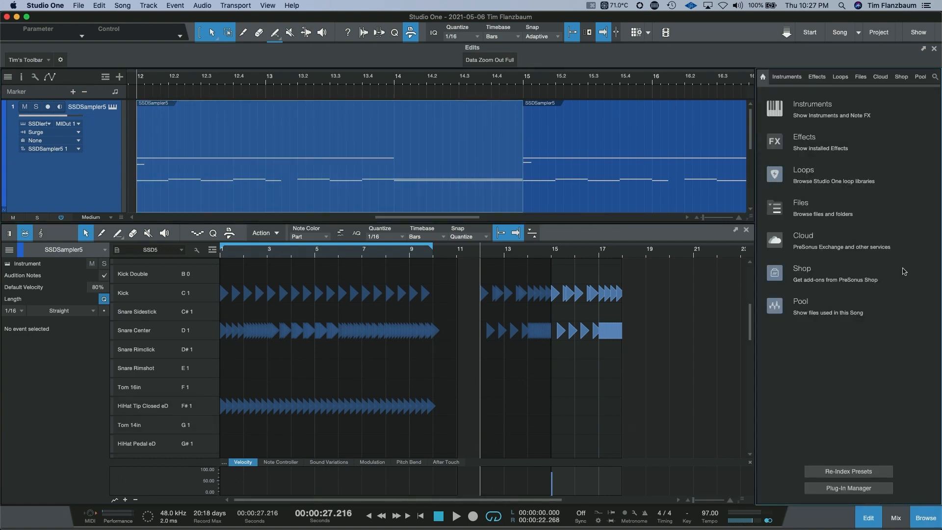
click(880, 76)
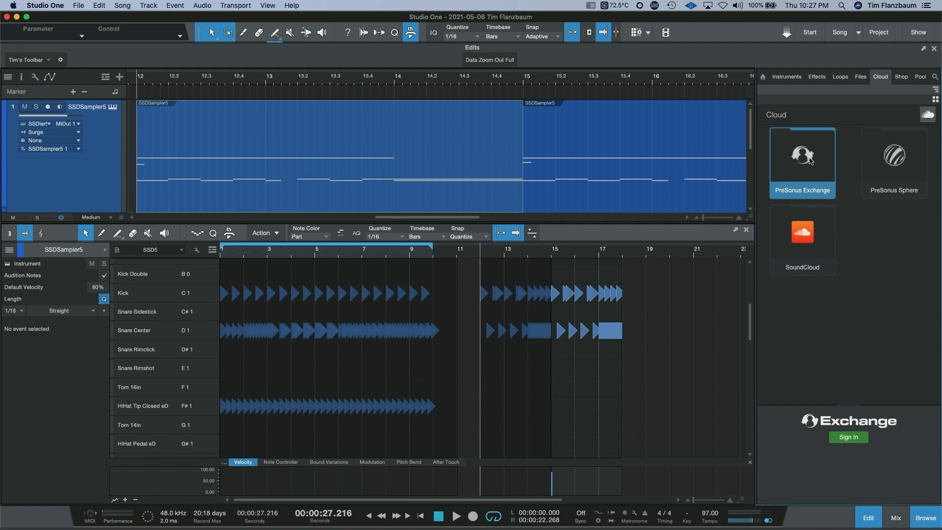
mouse_move(849, 410)
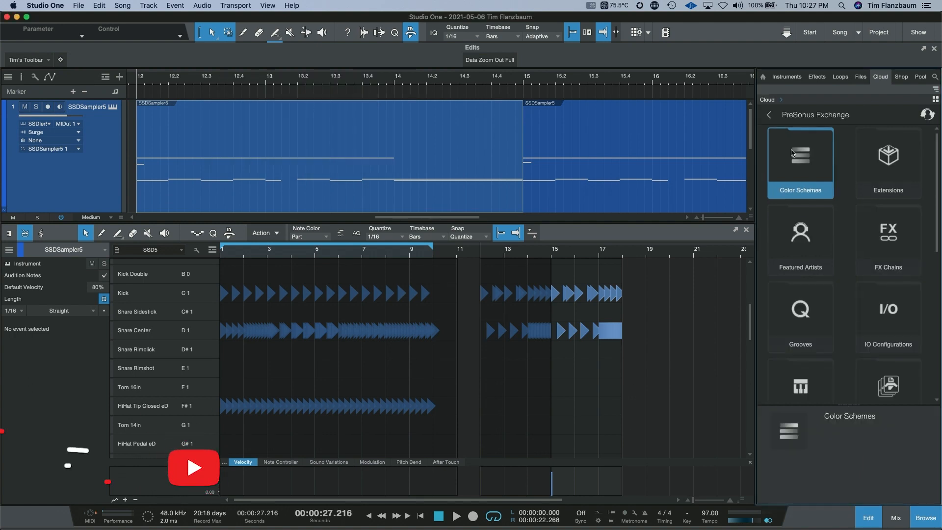
scroll(down, 3)
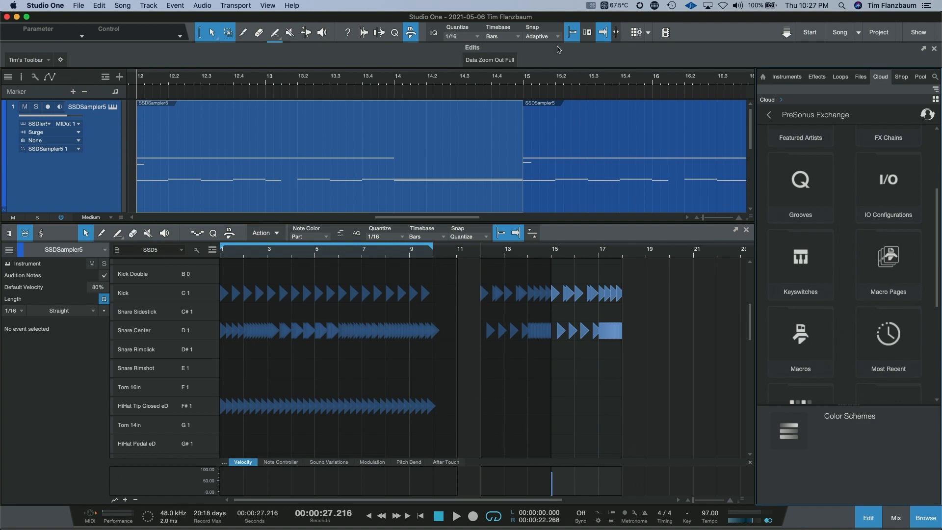
mouse_move(362, 79)
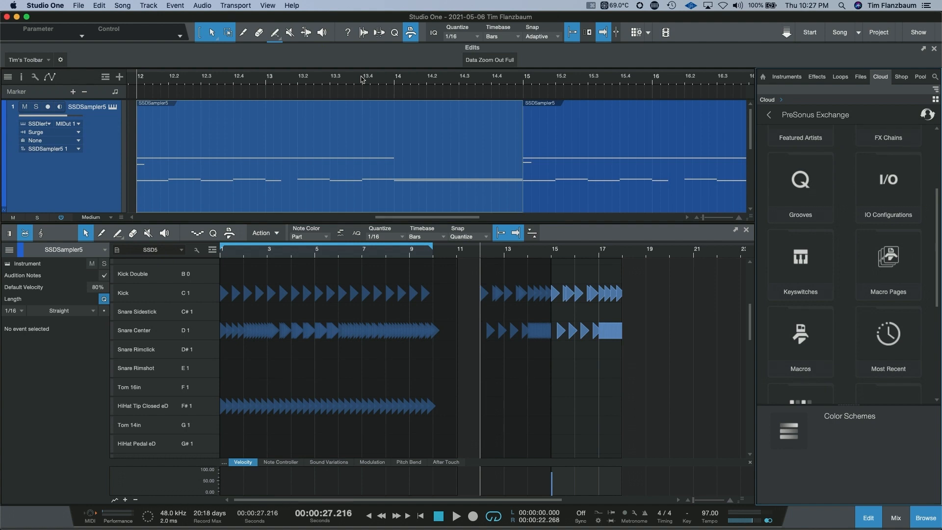
mouse_move(769, 256)
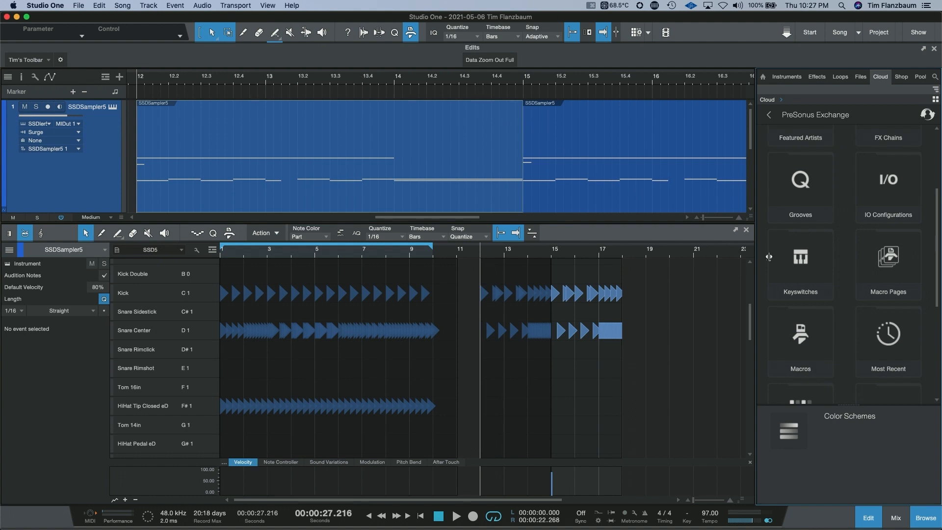
Open Exchange's Macro Pages category and scroll its subcategories, including Podcasts and Workflow
click(887, 264)
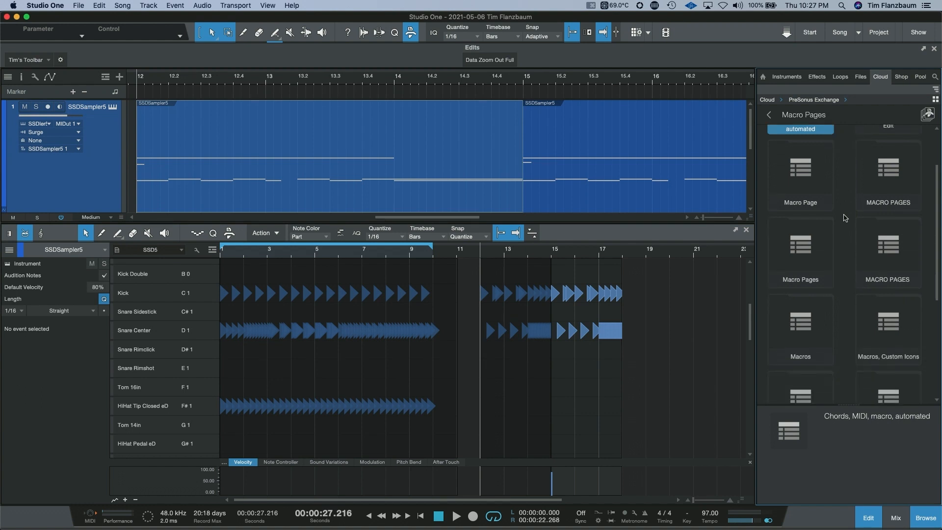
scroll(down, 3)
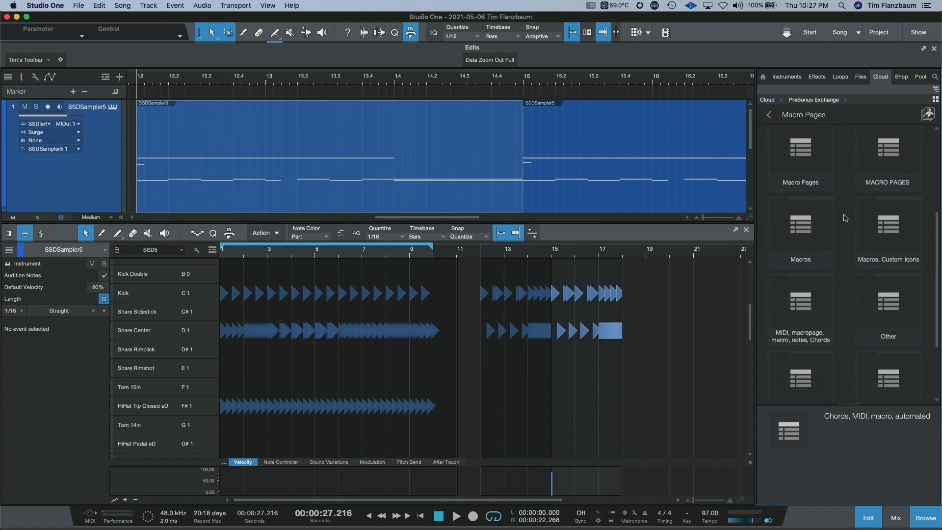
scroll(down, 3)
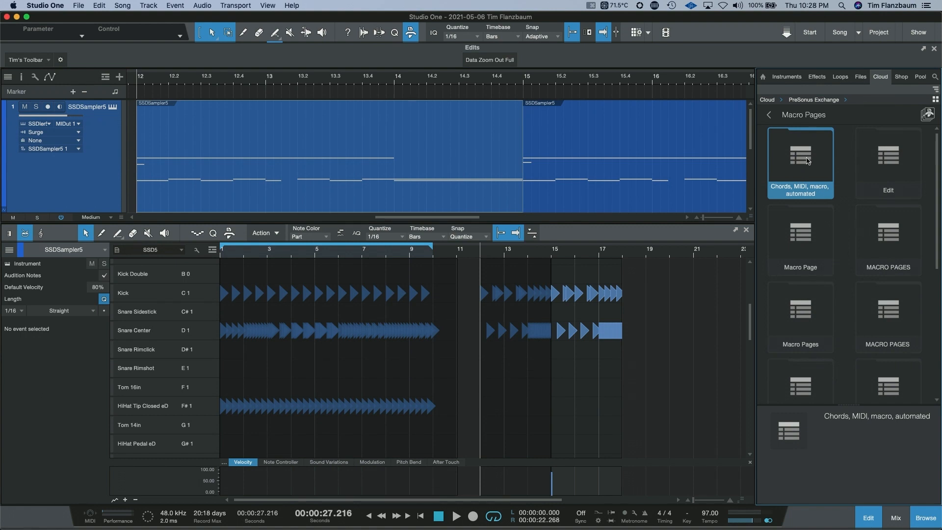
scroll(down, 3)
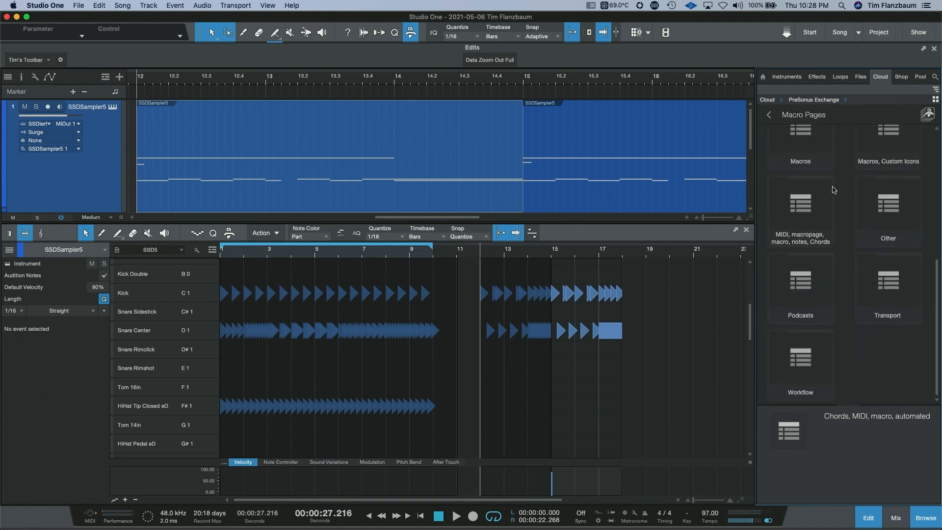
Install the HST Power Toolbar Basic macro page from the Workflow subcategory
click(799, 360)
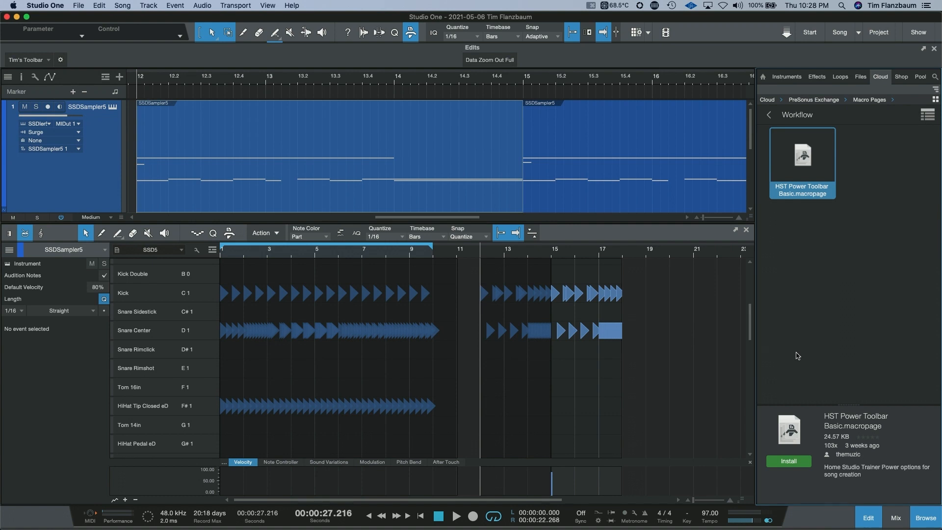
mouse_move(819, 267)
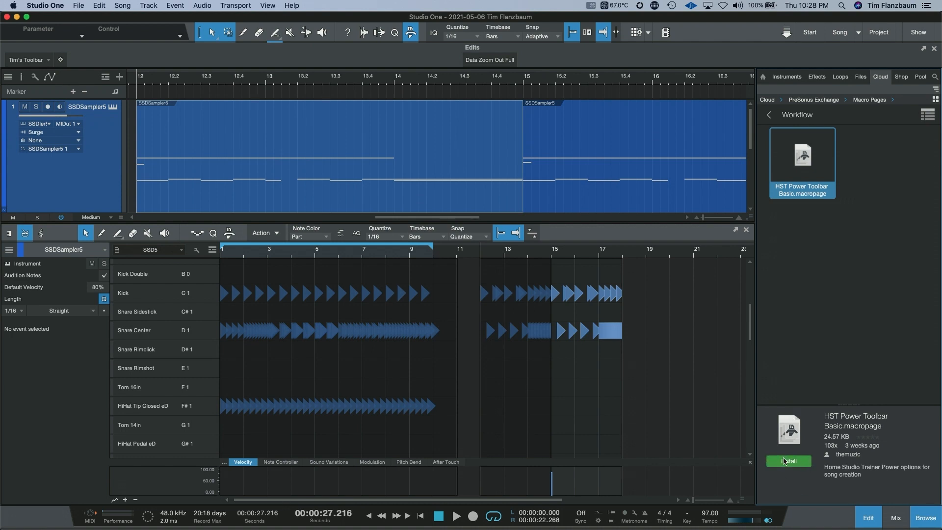
click(787, 461)
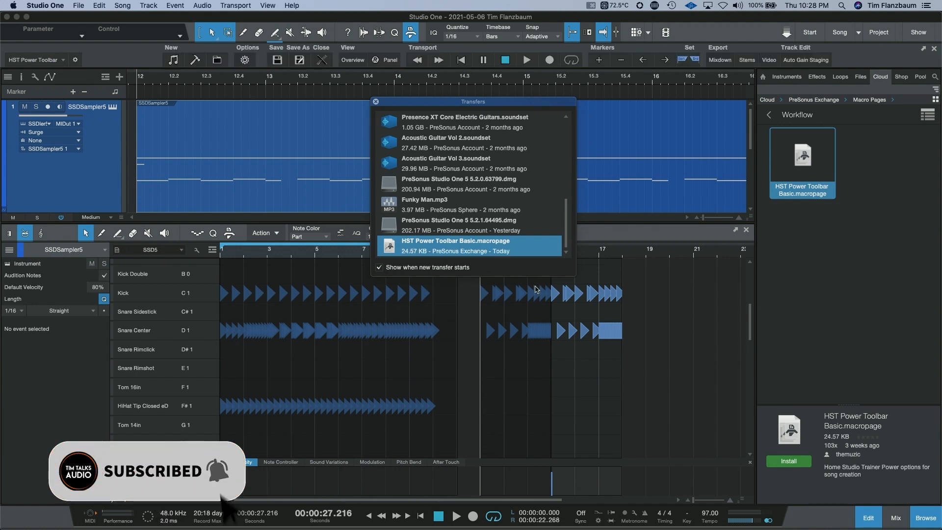
Close the Transfers window
click(375, 102)
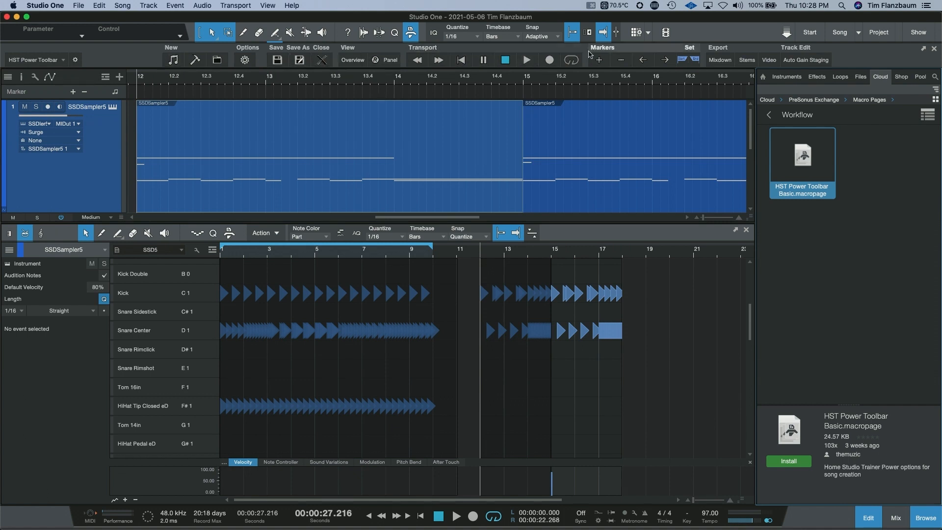
mouse_move(834, 66)
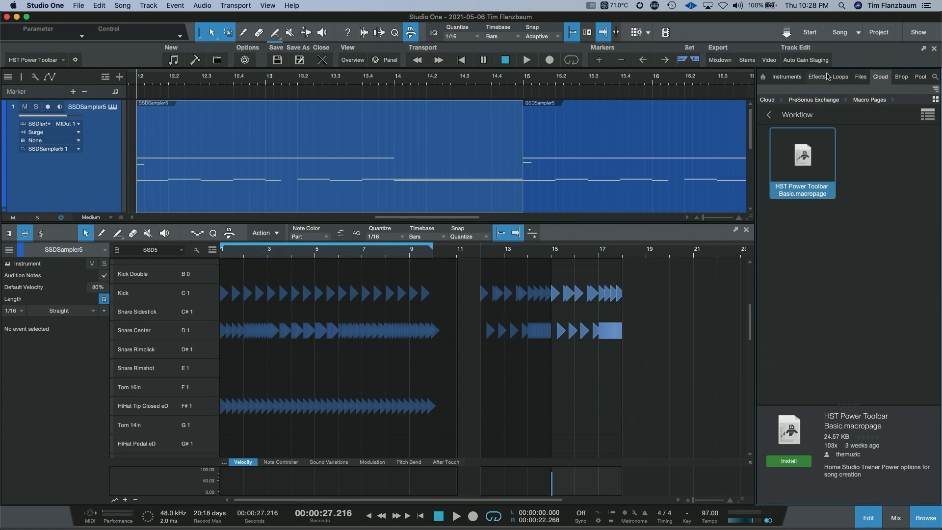
mouse_move(816, 95)
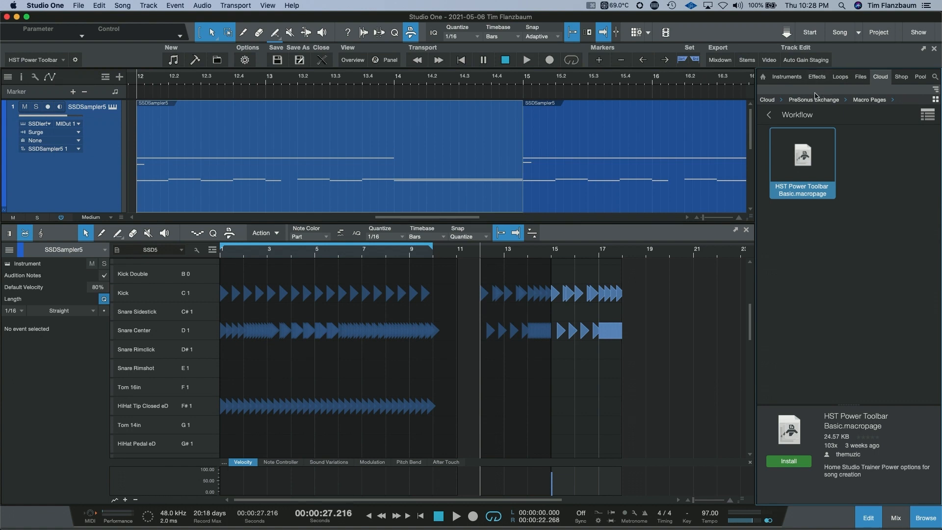
mouse_move(813, 117)
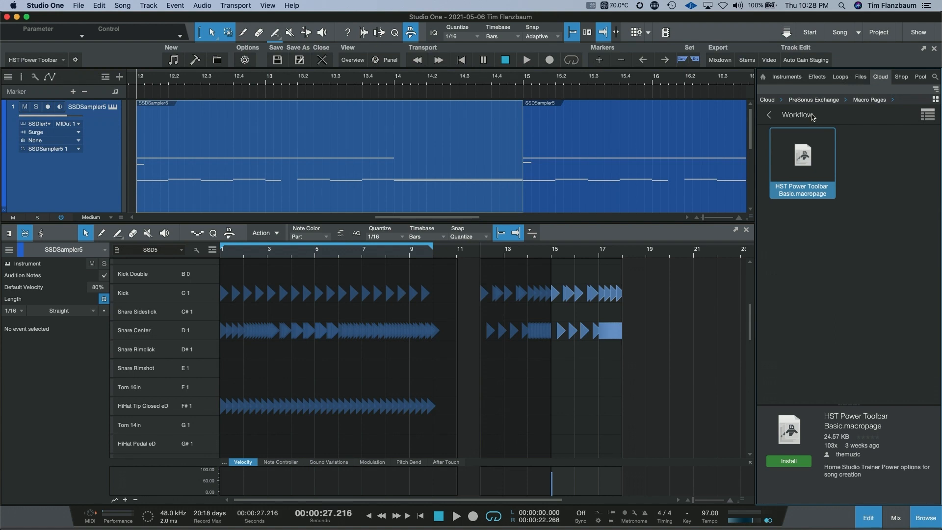